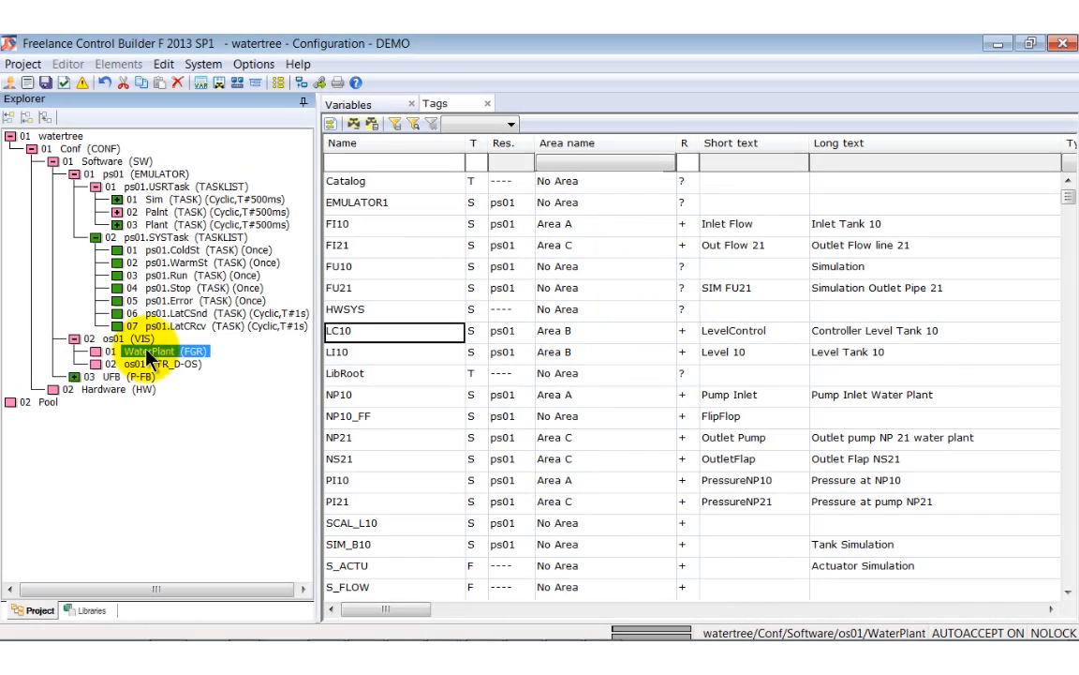
# Open the 01 WaterPlant graphic display from the project tree under os01
pyautogui.doubleClick(154, 350)
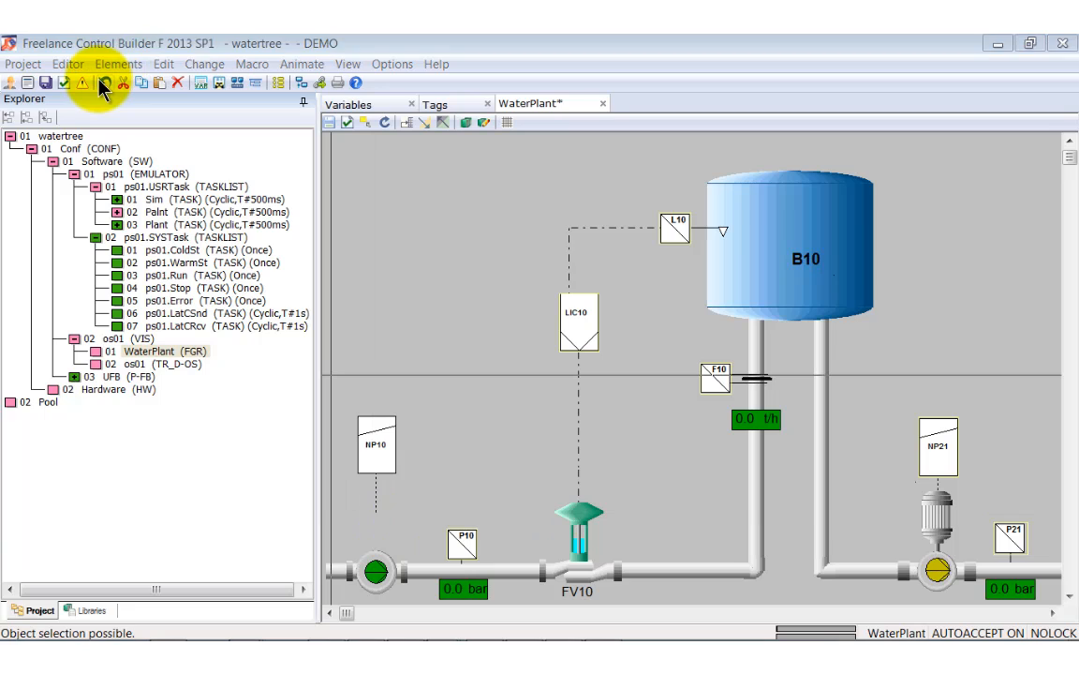
# Select the NP10 pump symbol at the lower left of the WaterPlant display
pyautogui.click(367, 502)
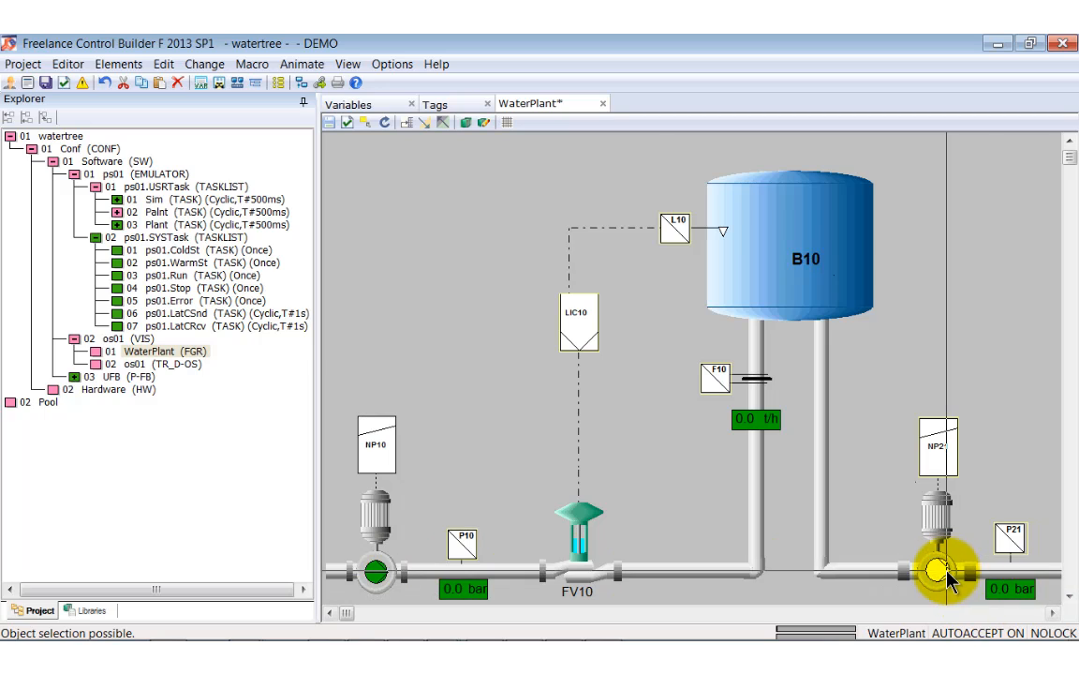
pyautogui.moveTo(952, 581)
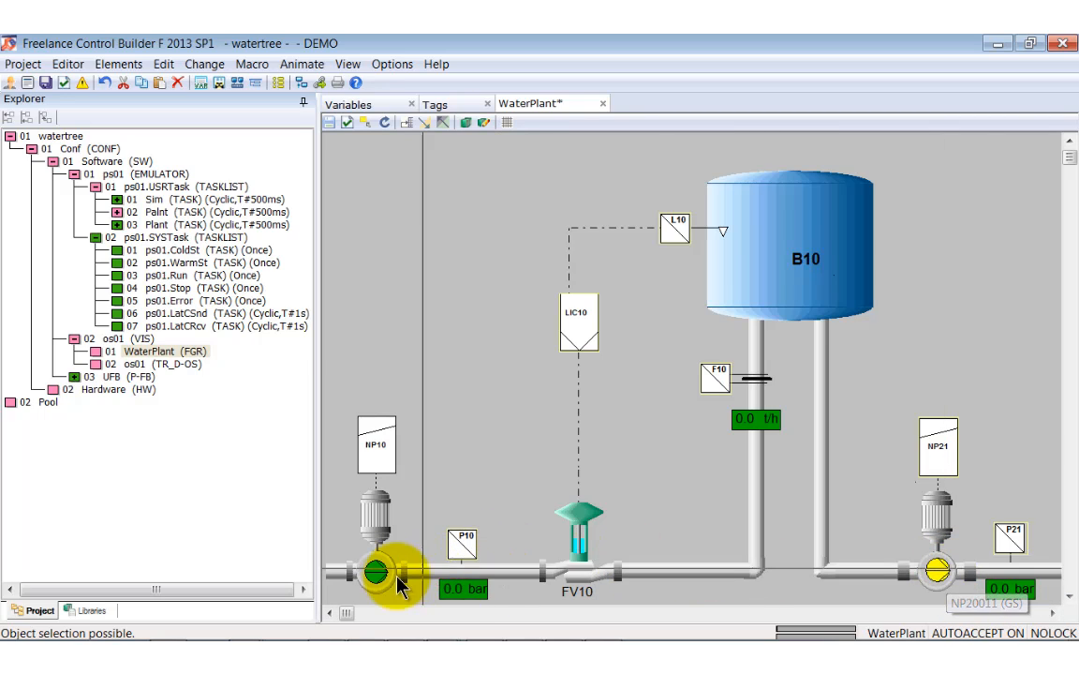
pyautogui.click(379, 571)
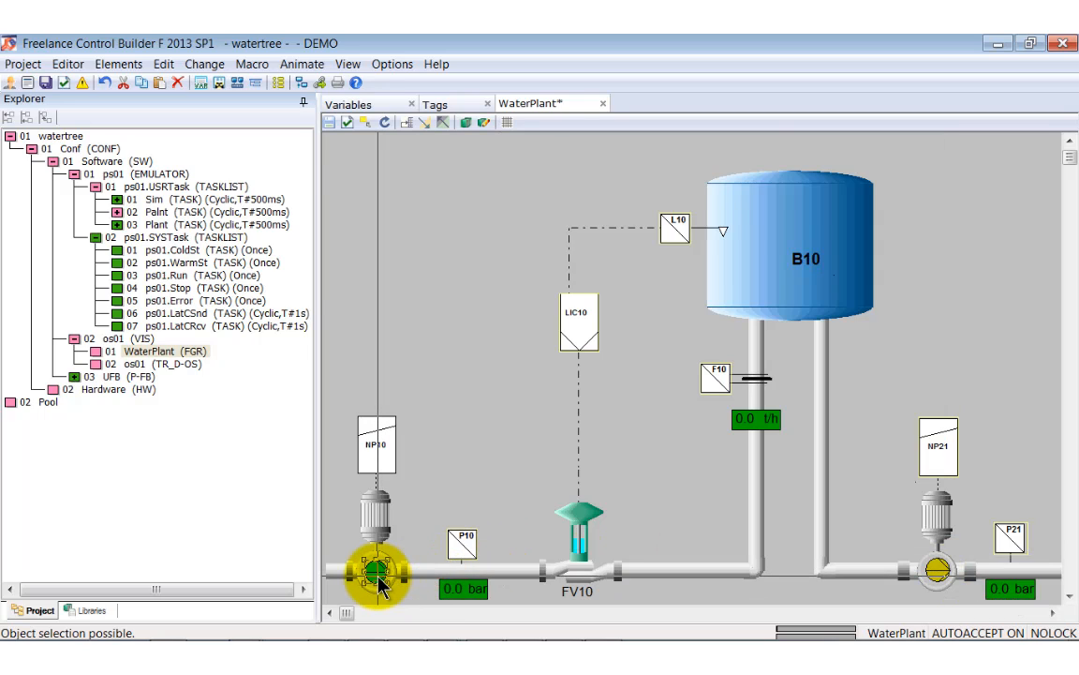
# Review the NP10 pump's bit allocation to NP10_OUT, NP10_FB1, NP10_FB0 and its Display colours
pyautogui.doubleClick(378, 569)
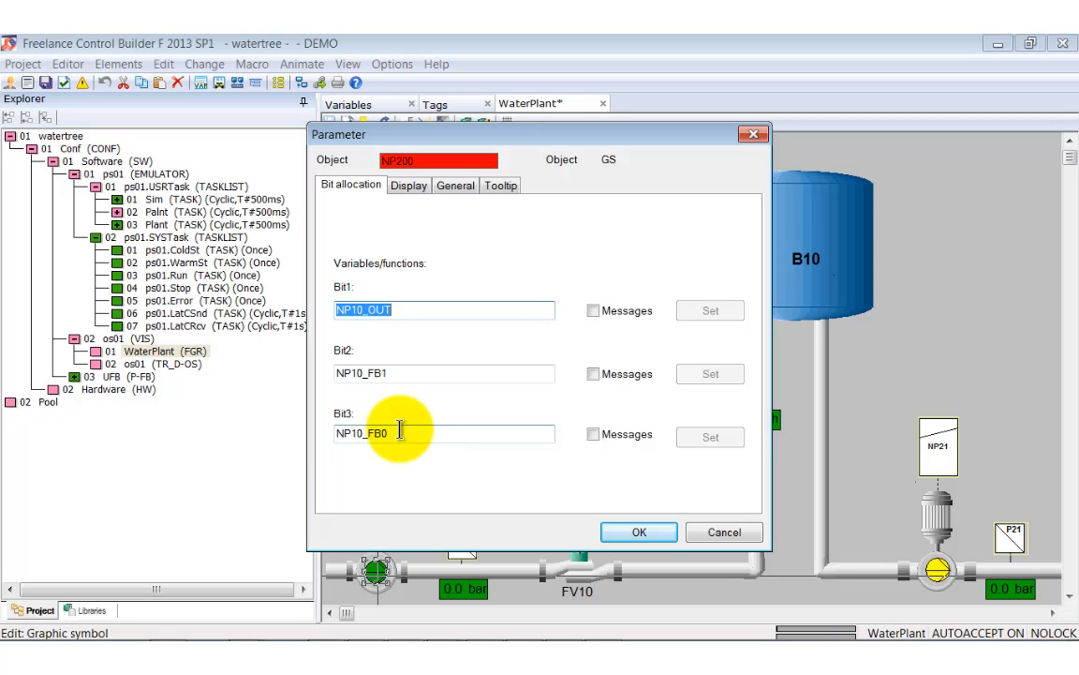
pyautogui.click(408, 185)
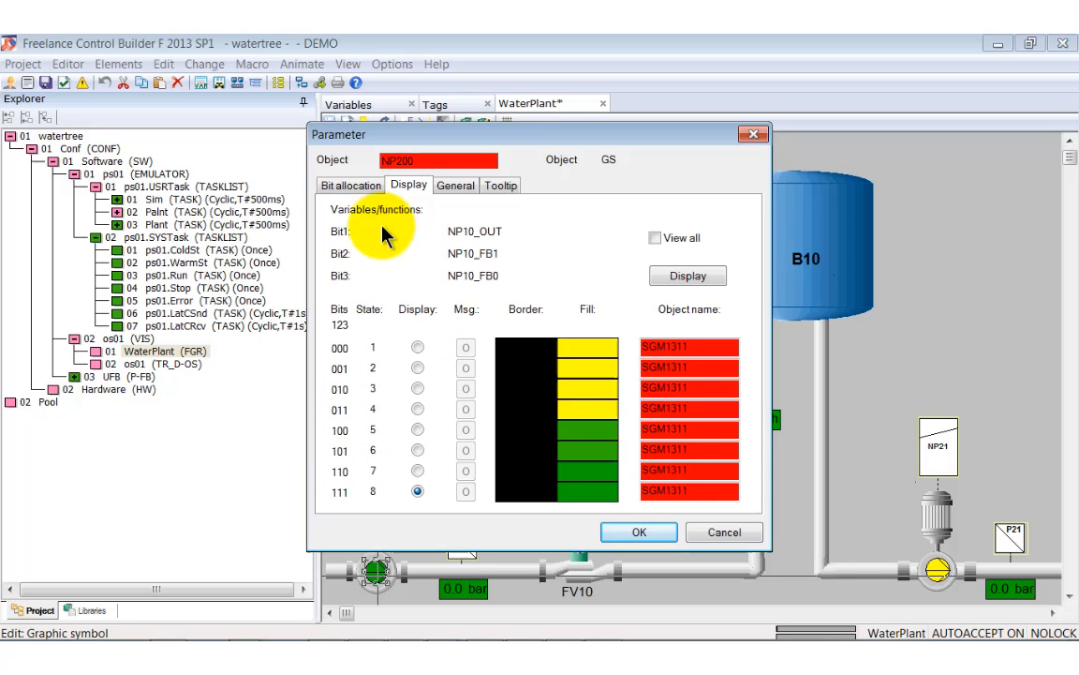
pyautogui.moveTo(352, 472)
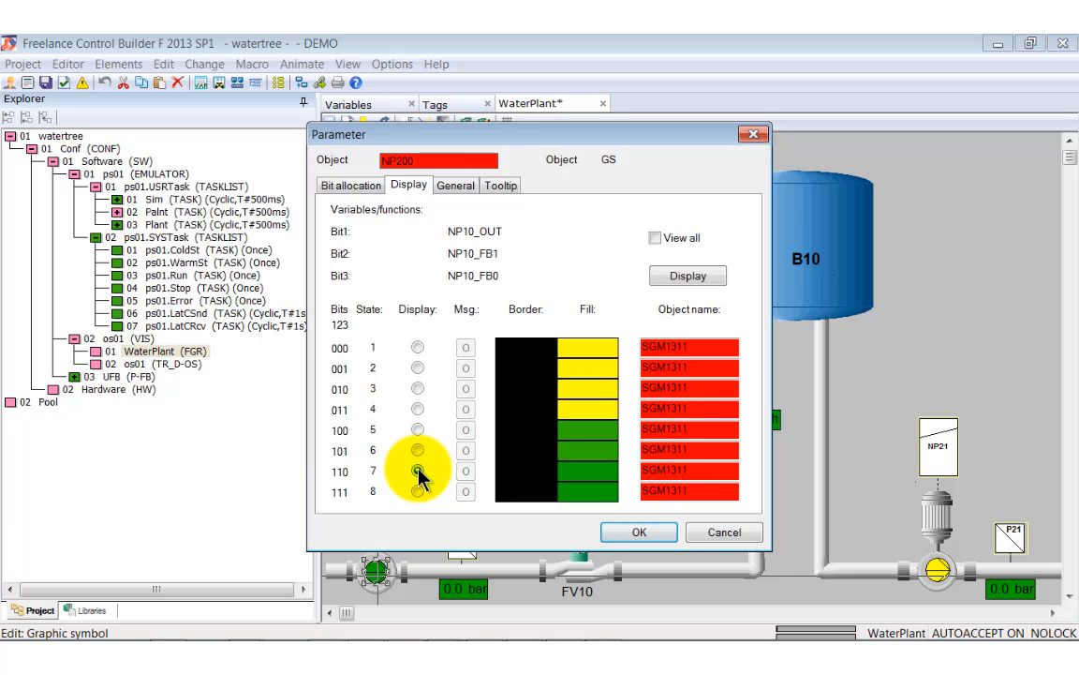
# Preview state 7's fill colour choices, then cancel the NP10 pump parameters unchanged
pyautogui.click(418, 471)
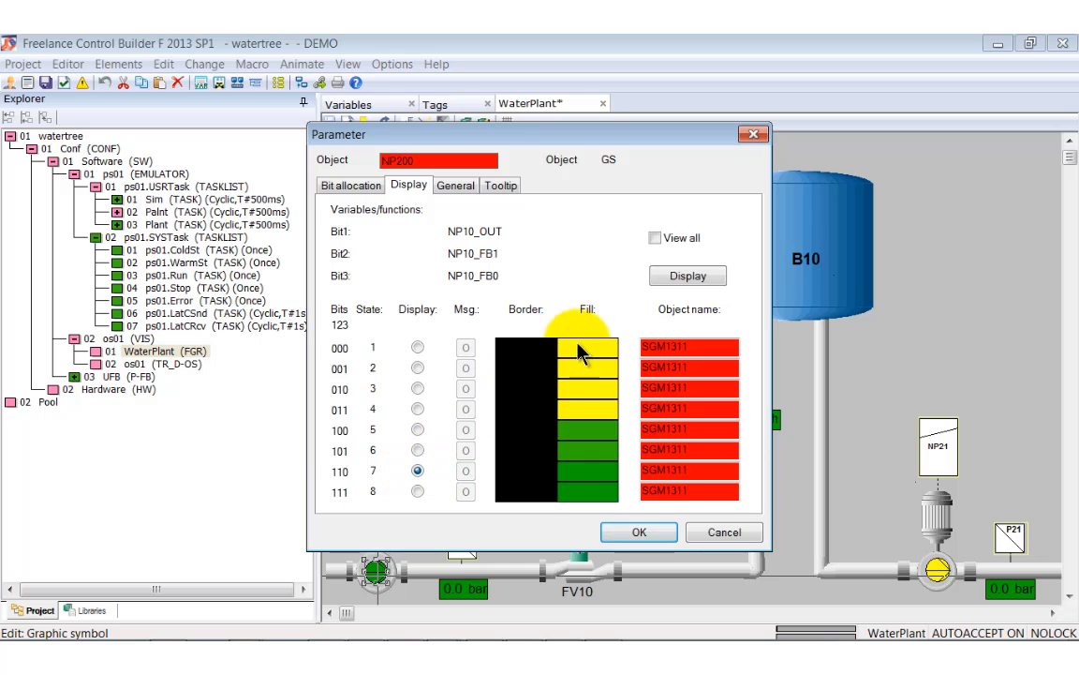
pyautogui.click(588, 346)
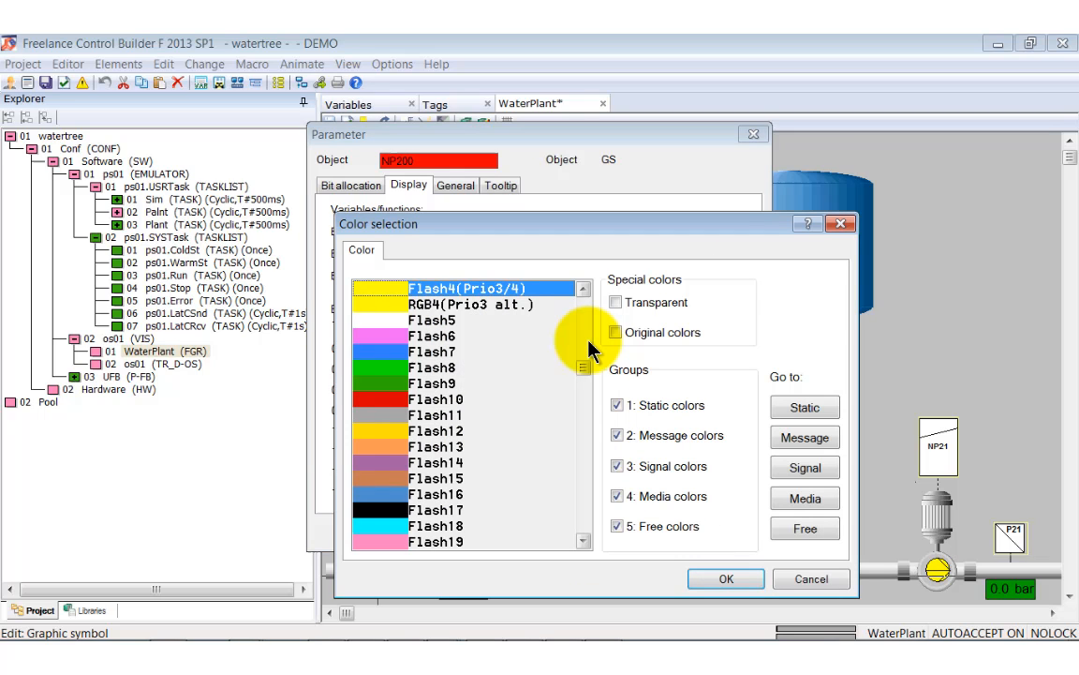
pyautogui.moveTo(609, 368)
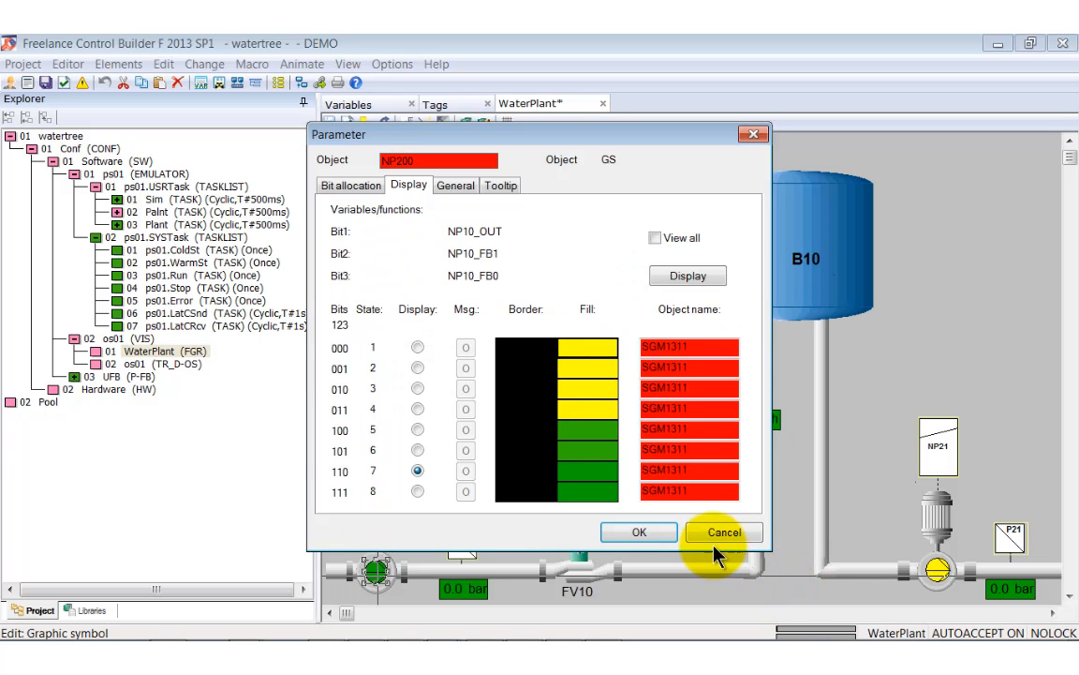
pyautogui.click(723, 532)
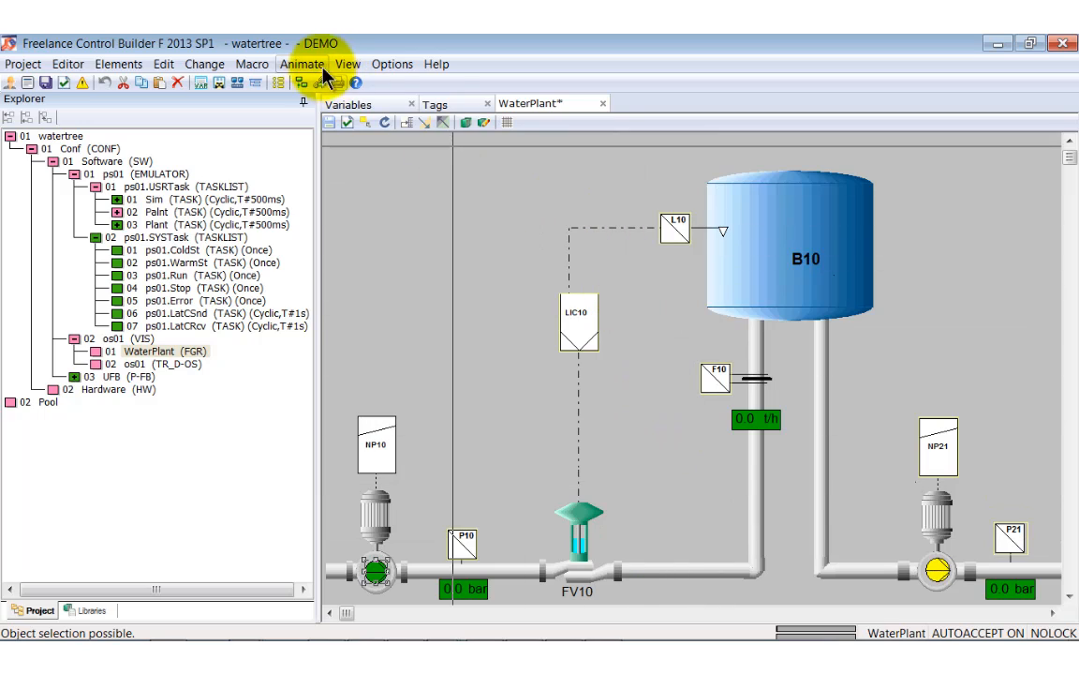
# Insert a new selection area SEL1 over pump NP10 via Animate > Selection area
pyautogui.click(303, 64)
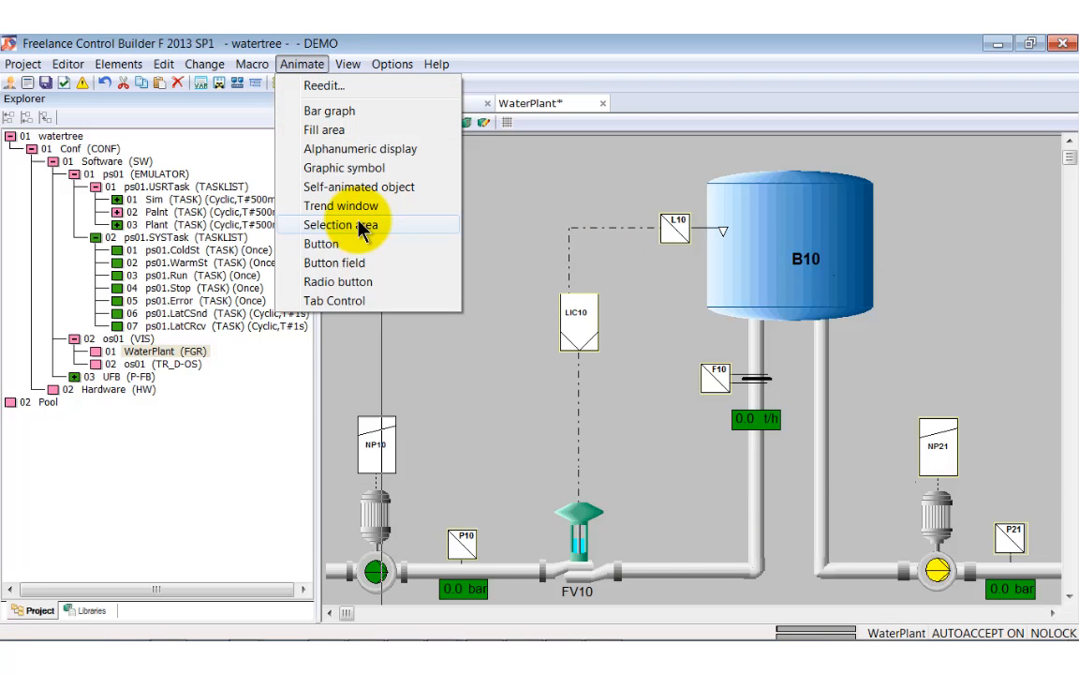
pyautogui.click(337, 225)
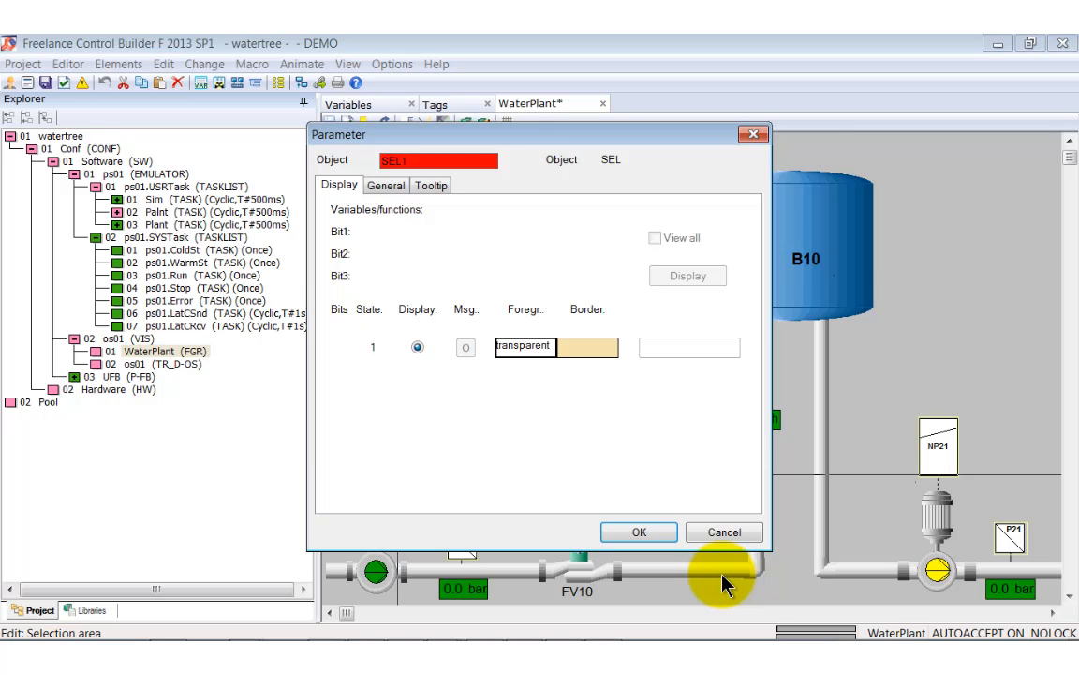
pyautogui.moveTo(715, 581)
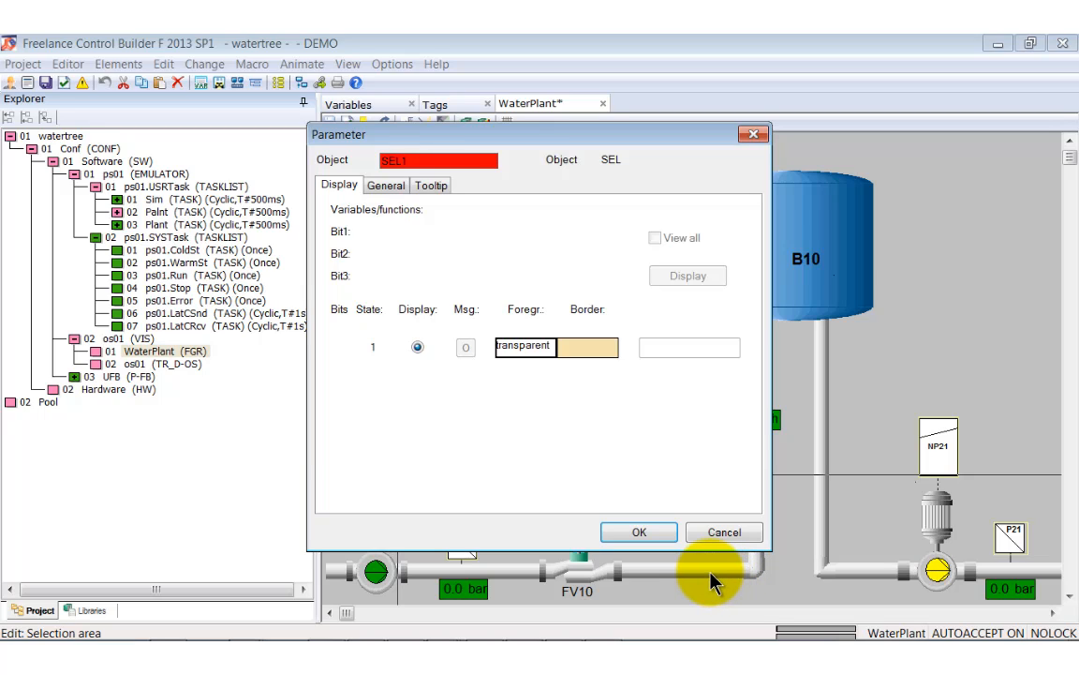
pyautogui.moveTo(674, 558)
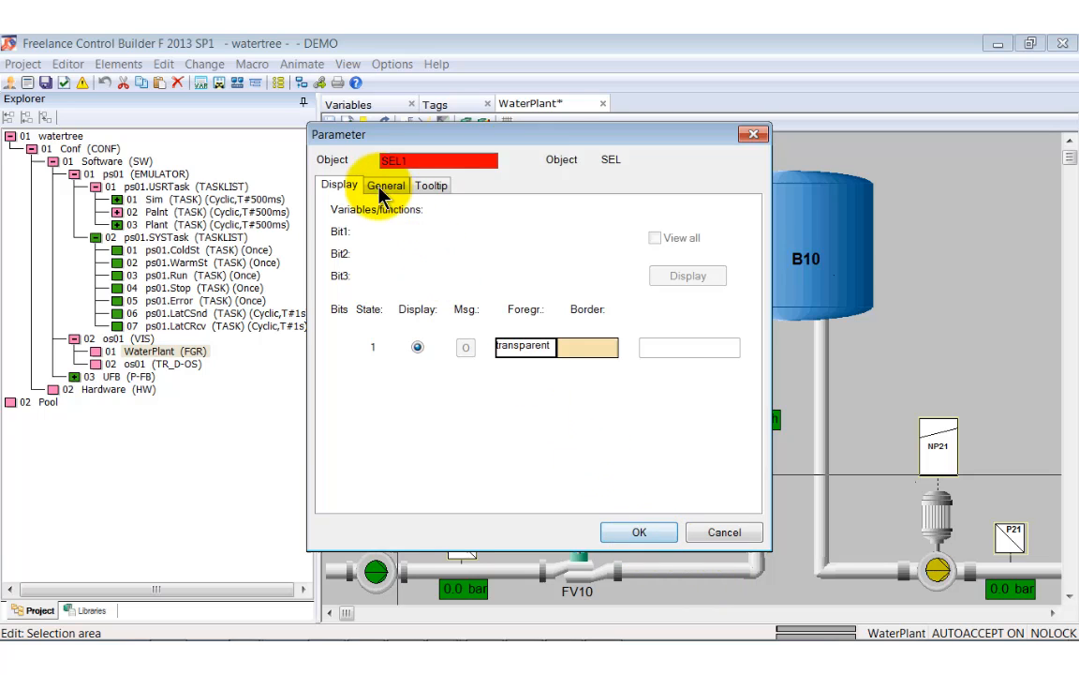
# Give SEL1 a Show faceplate action linked to tag NP10 and confirm its parameters
pyautogui.click(386, 185)
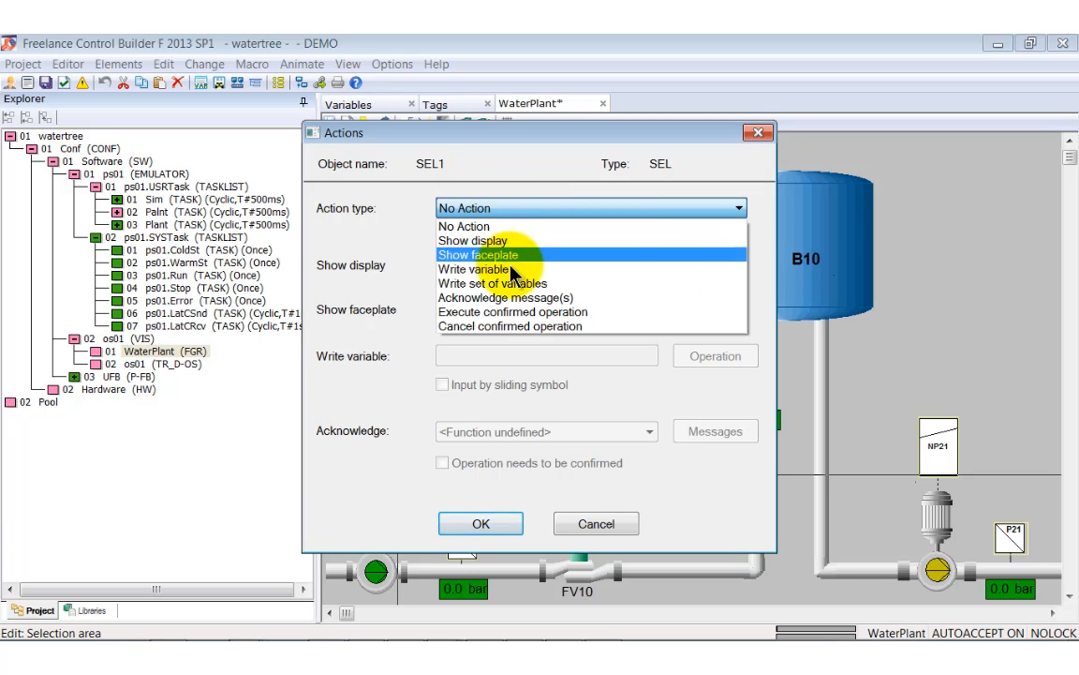
pyautogui.click(480, 255)
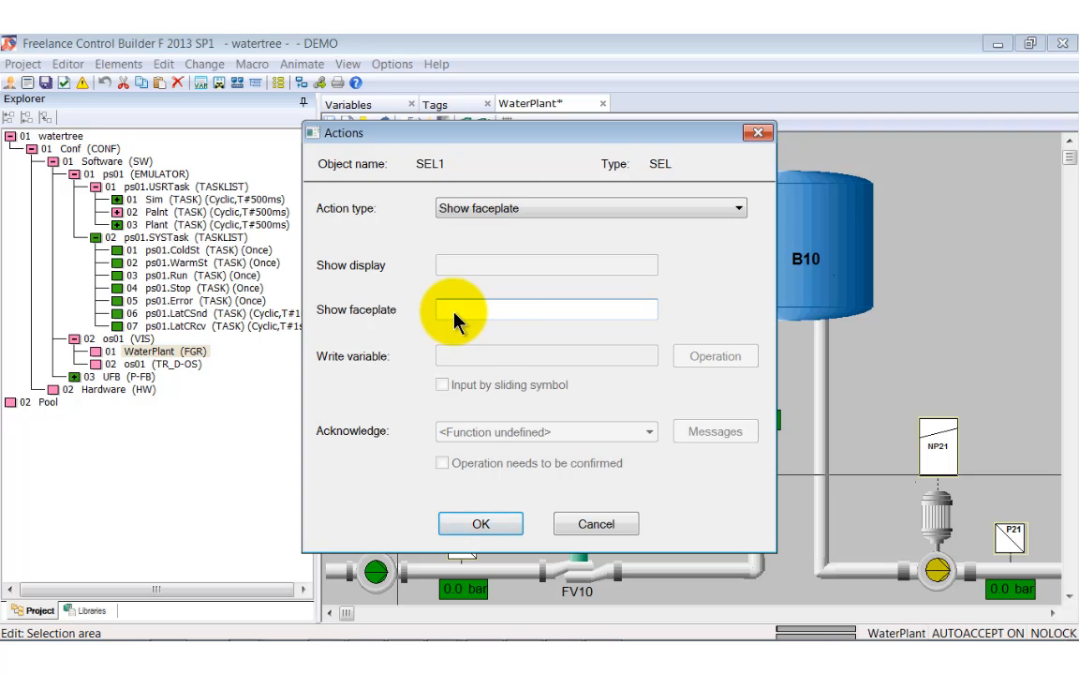
pyautogui.click(547, 309)
pyautogui.write('NP10')
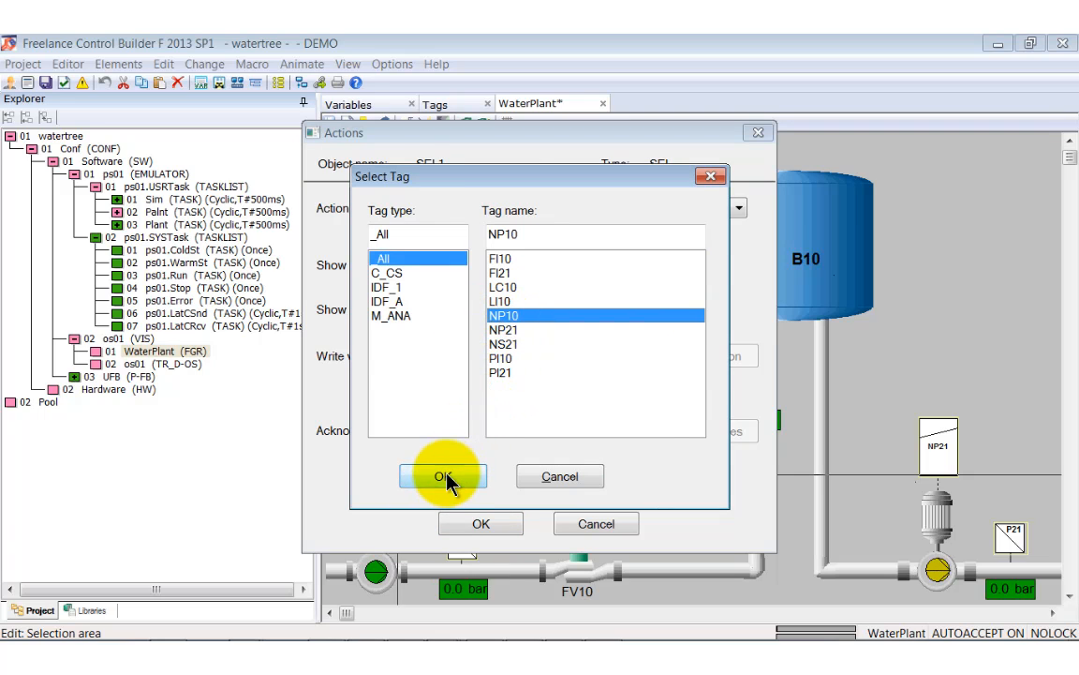
pyautogui.click(442, 476)
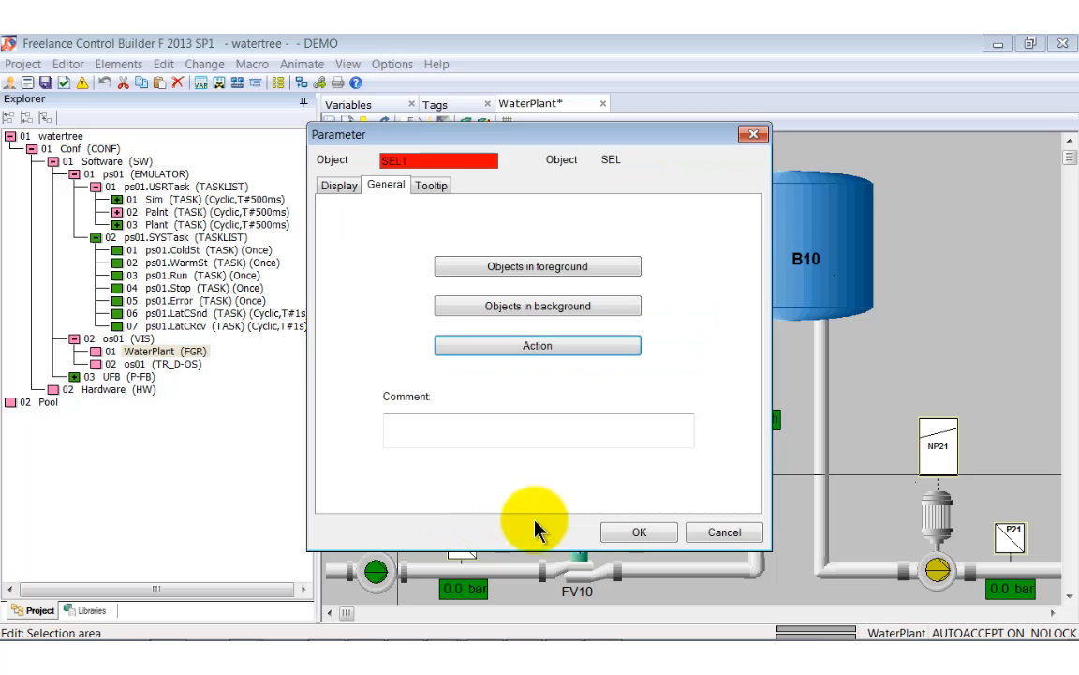
pyautogui.click(637, 532)
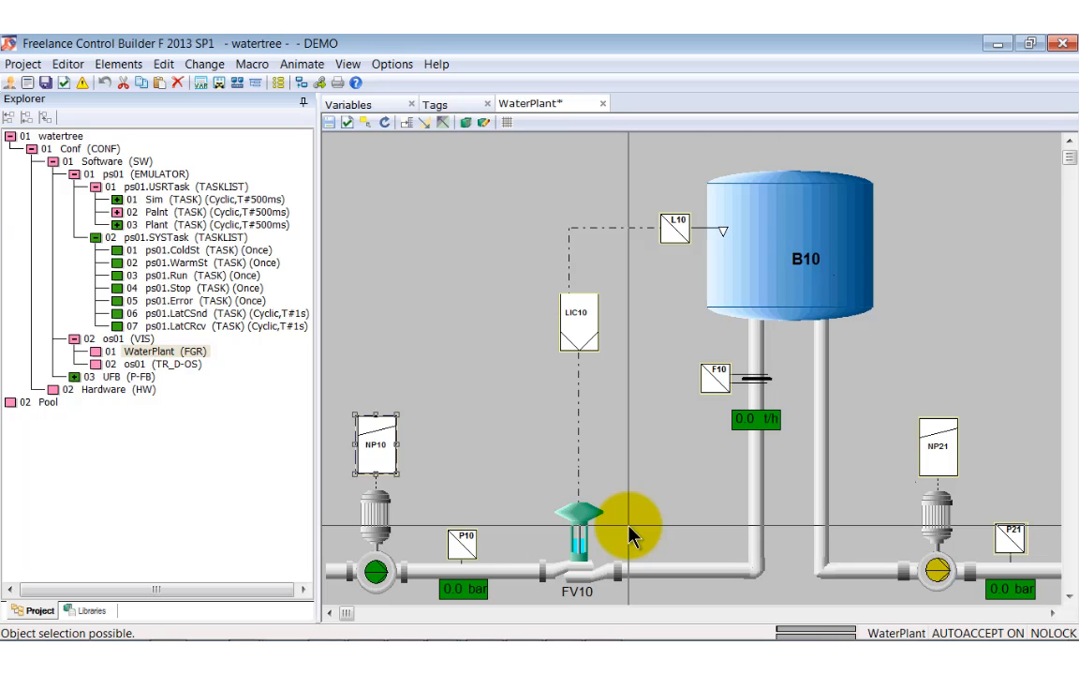
pyautogui.moveTo(644, 528)
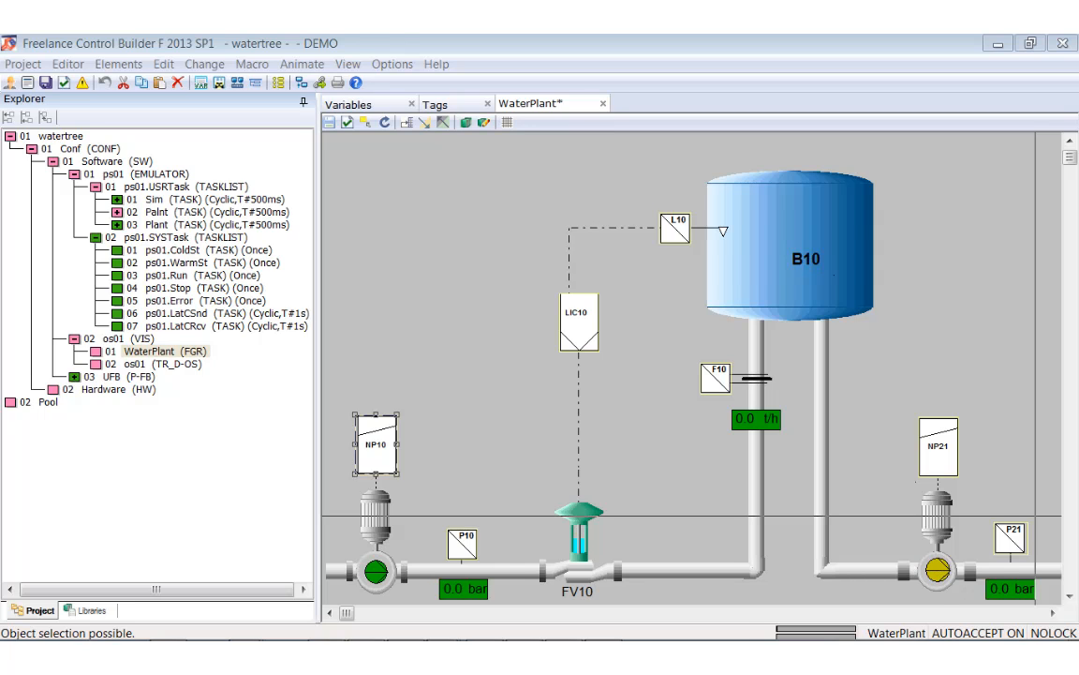
# Bring up the Animate menu of animated objects for the WaterPlant graphic
pyautogui.click(302, 64)
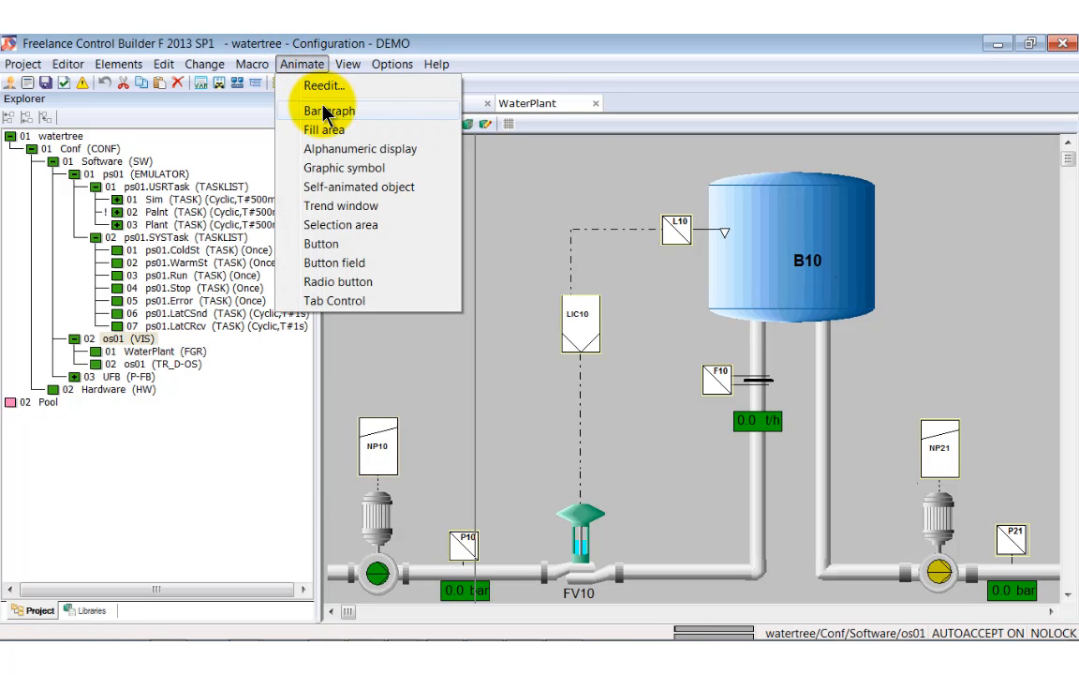
# Insert a bargraph displaying tank level L10 with display value 4
pyautogui.click(326, 108)
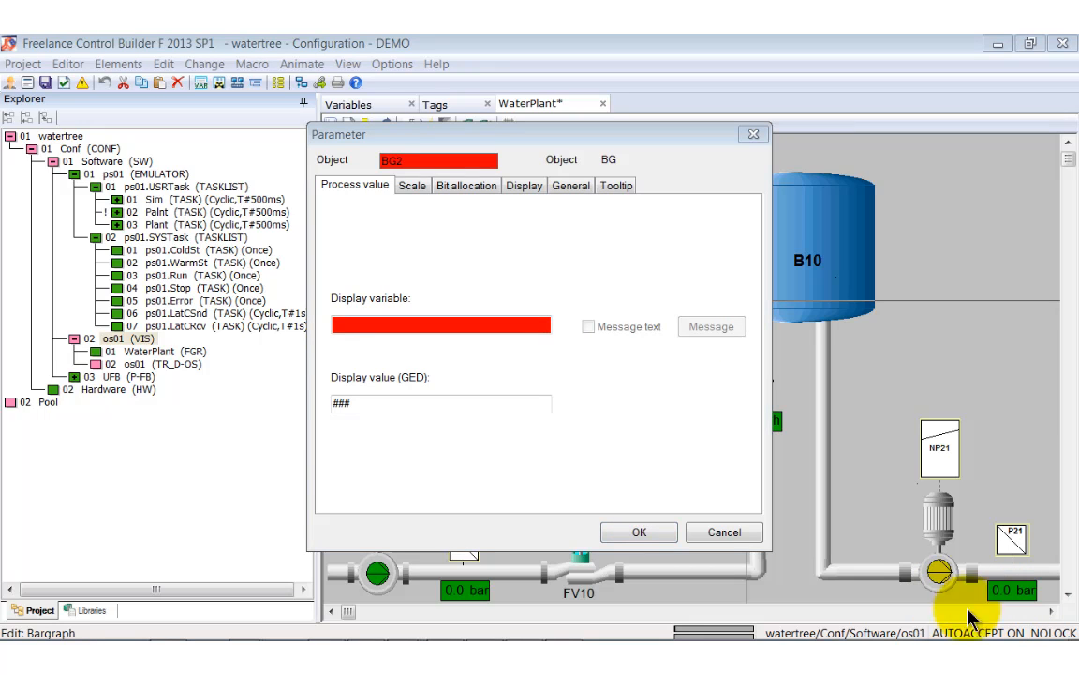
pyautogui.moveTo(360, 316)
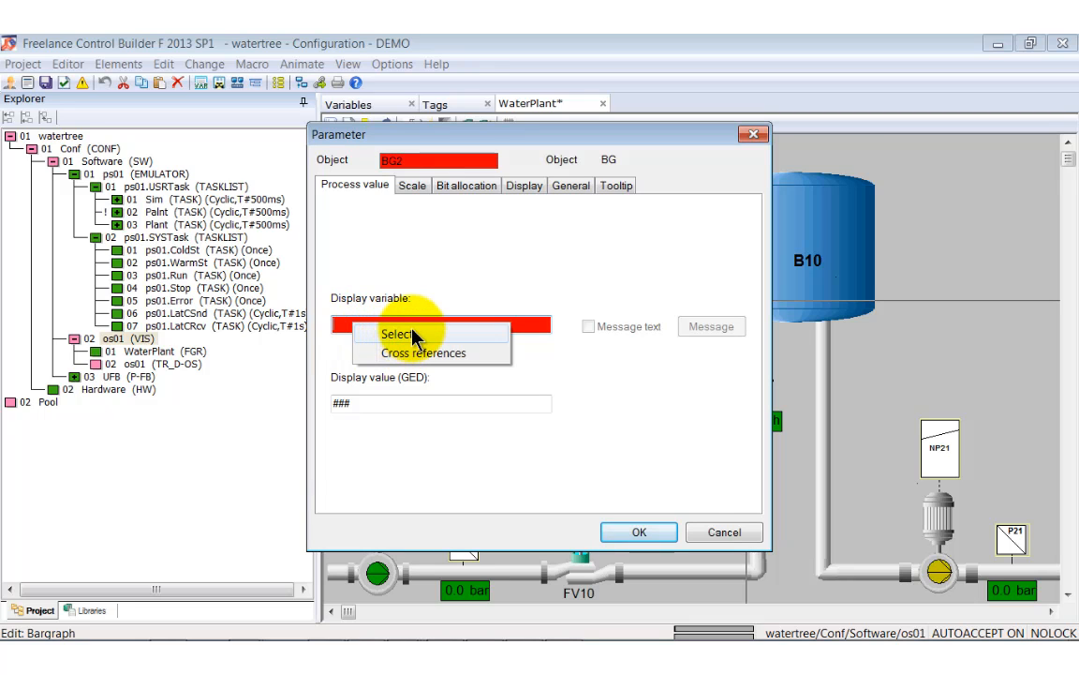
pyautogui.click(397, 334)
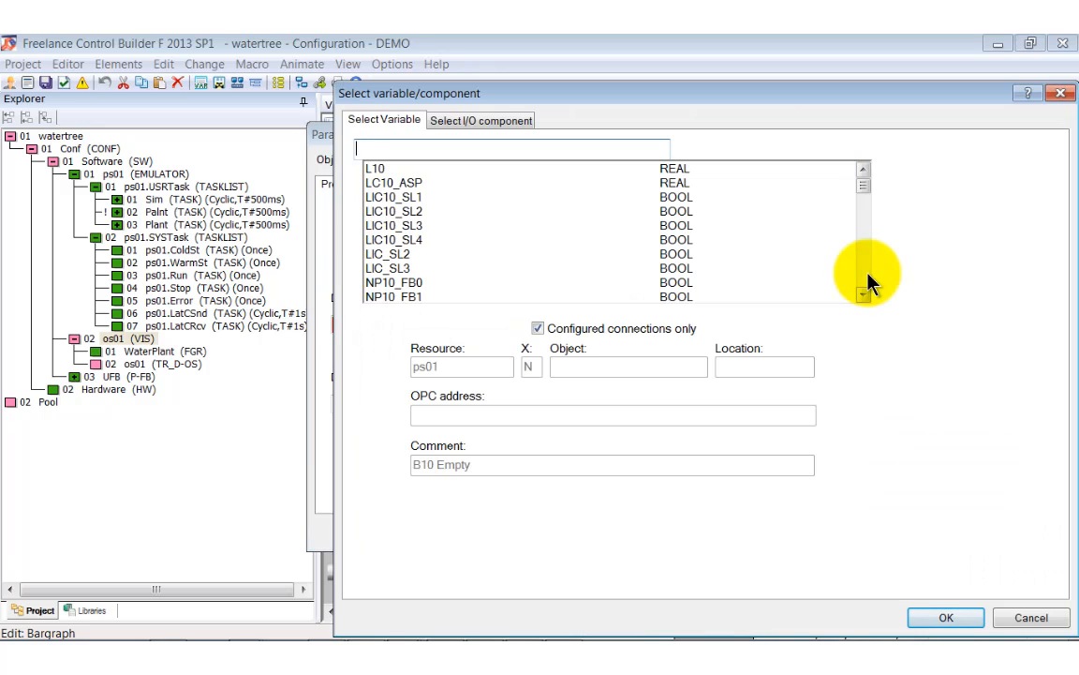
pyautogui.click(375, 169)
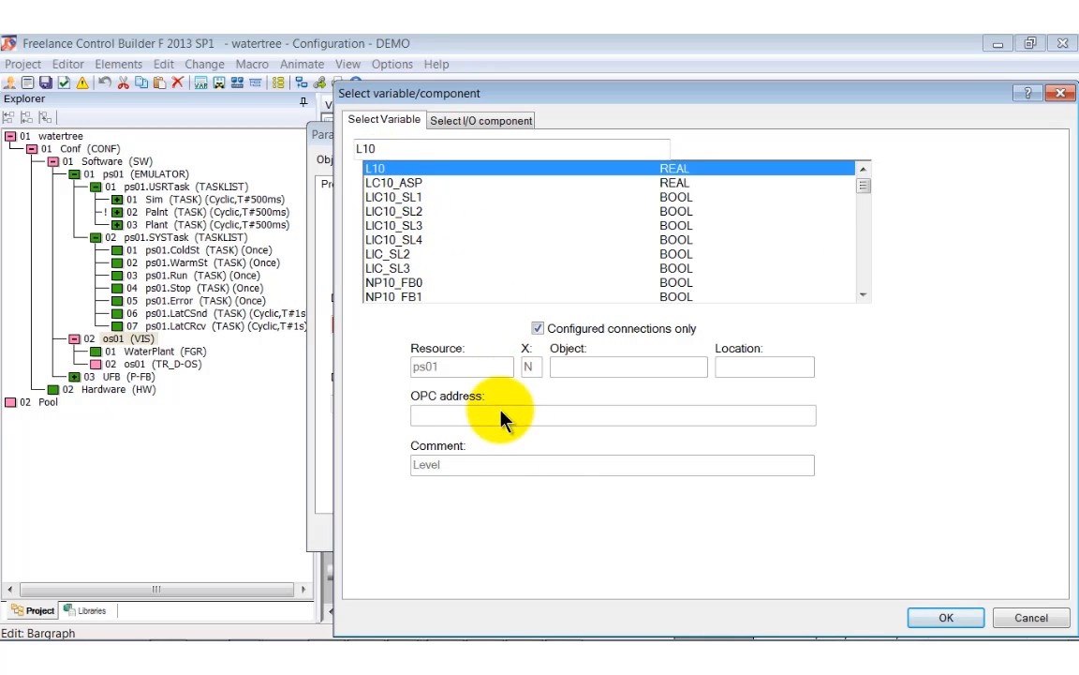
pyautogui.click(944, 618)
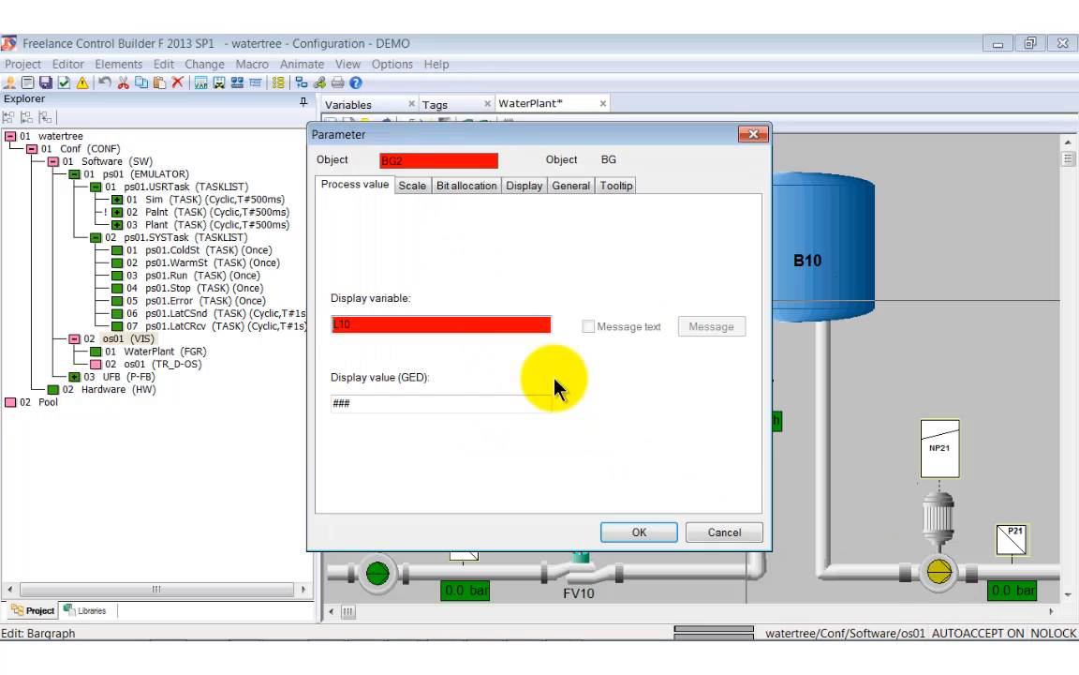
pyautogui.write('4.0')
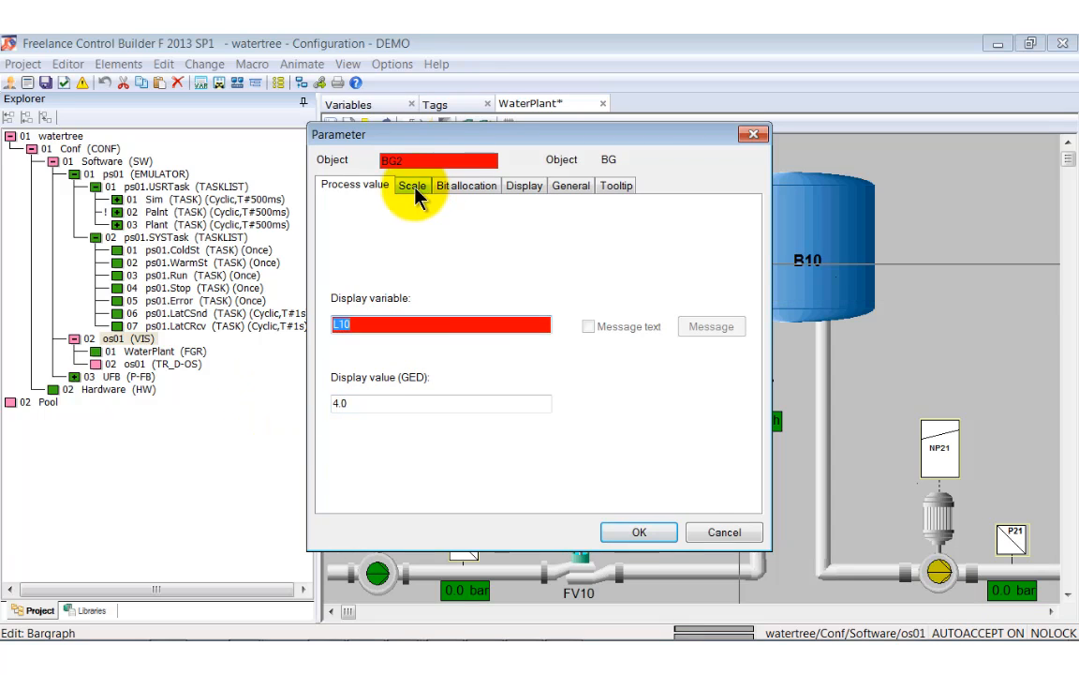
# Enter the bargraph's scale start and end values with vertical filling and bring up its fill colour list
pyautogui.click(412, 185)
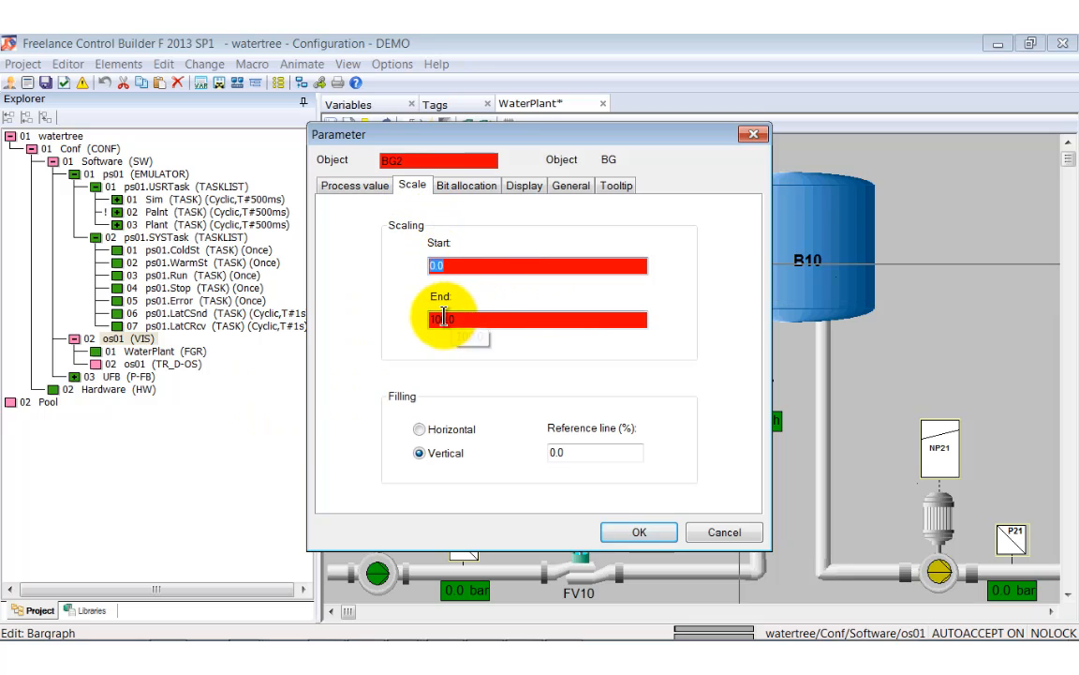
pyautogui.click(440, 318)
pyautogui.write('8')
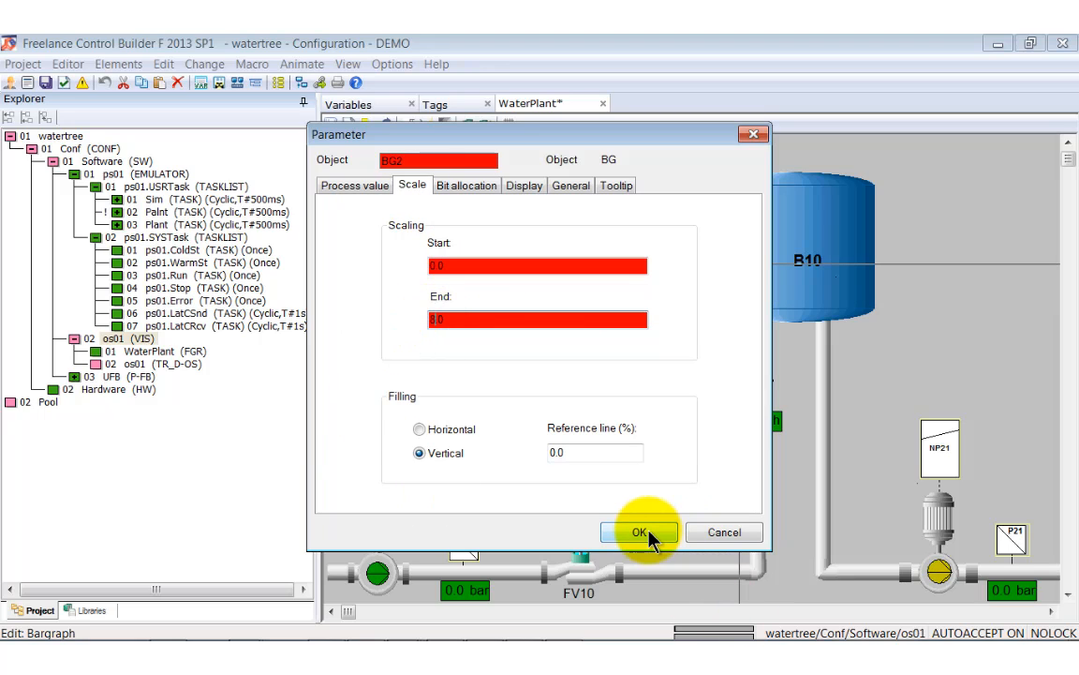
pyautogui.click(525, 186)
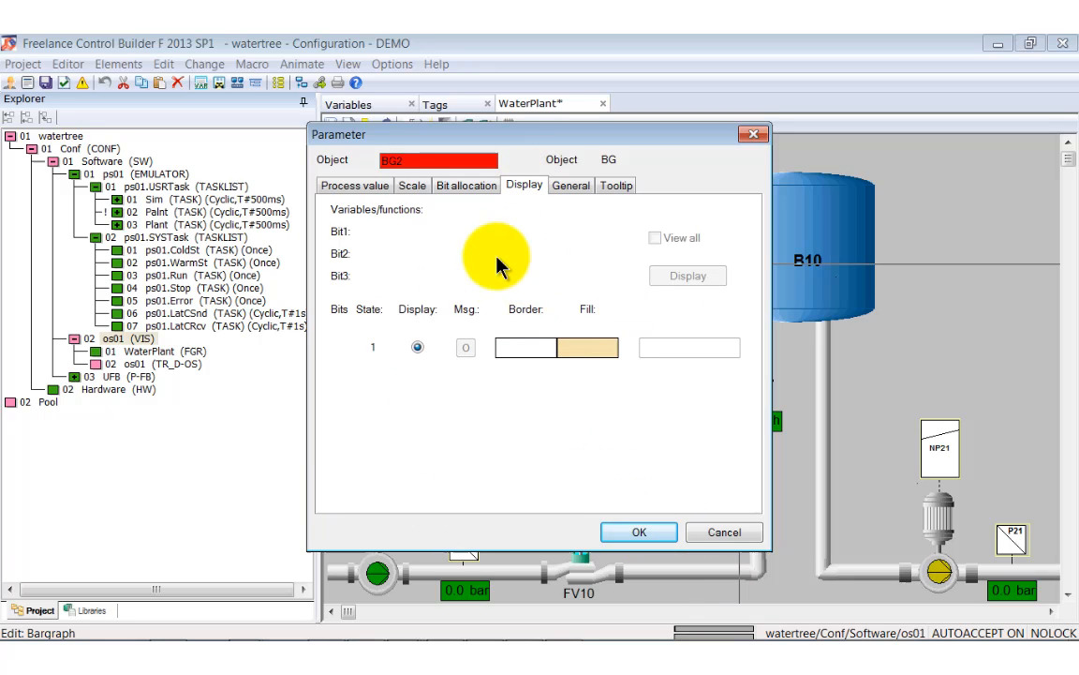
pyautogui.click(689, 346)
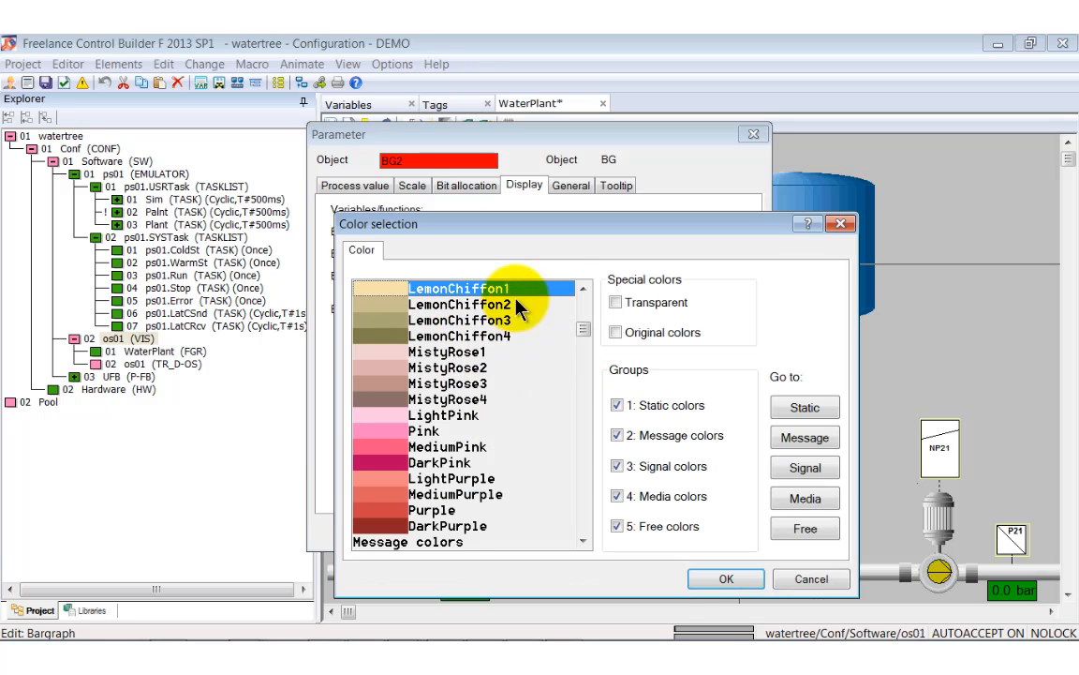